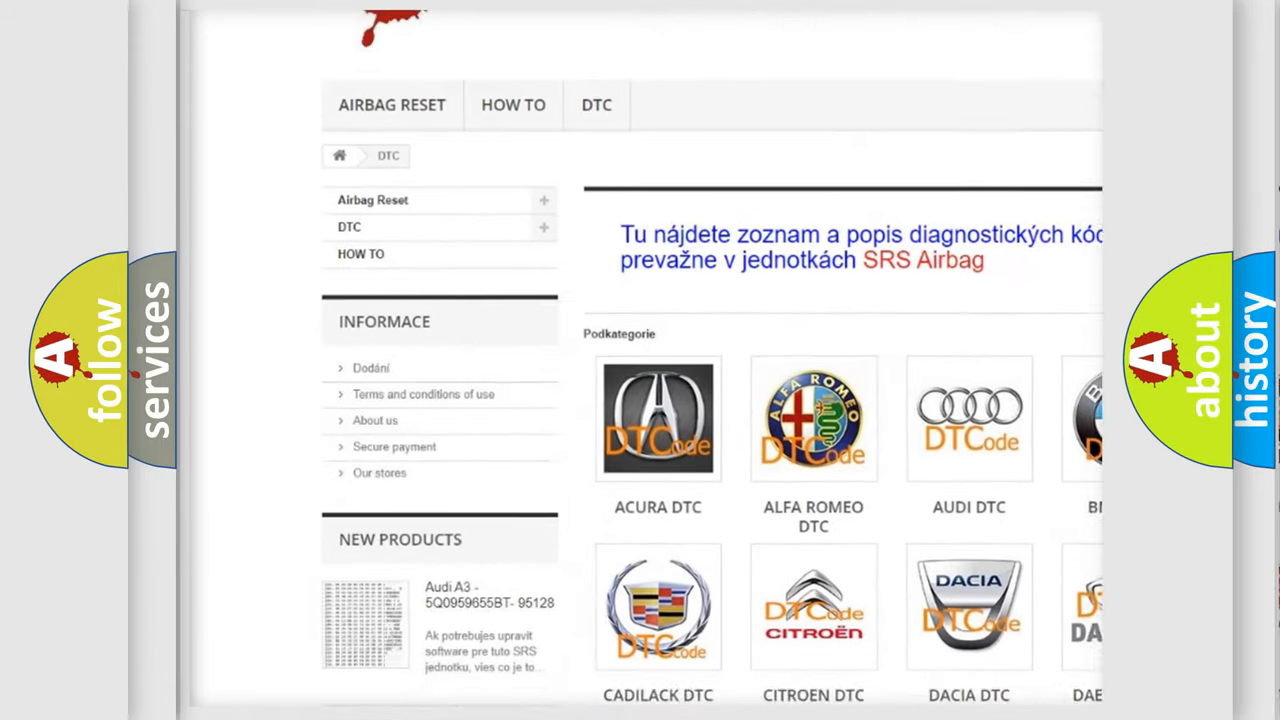
scroll(down, 3)
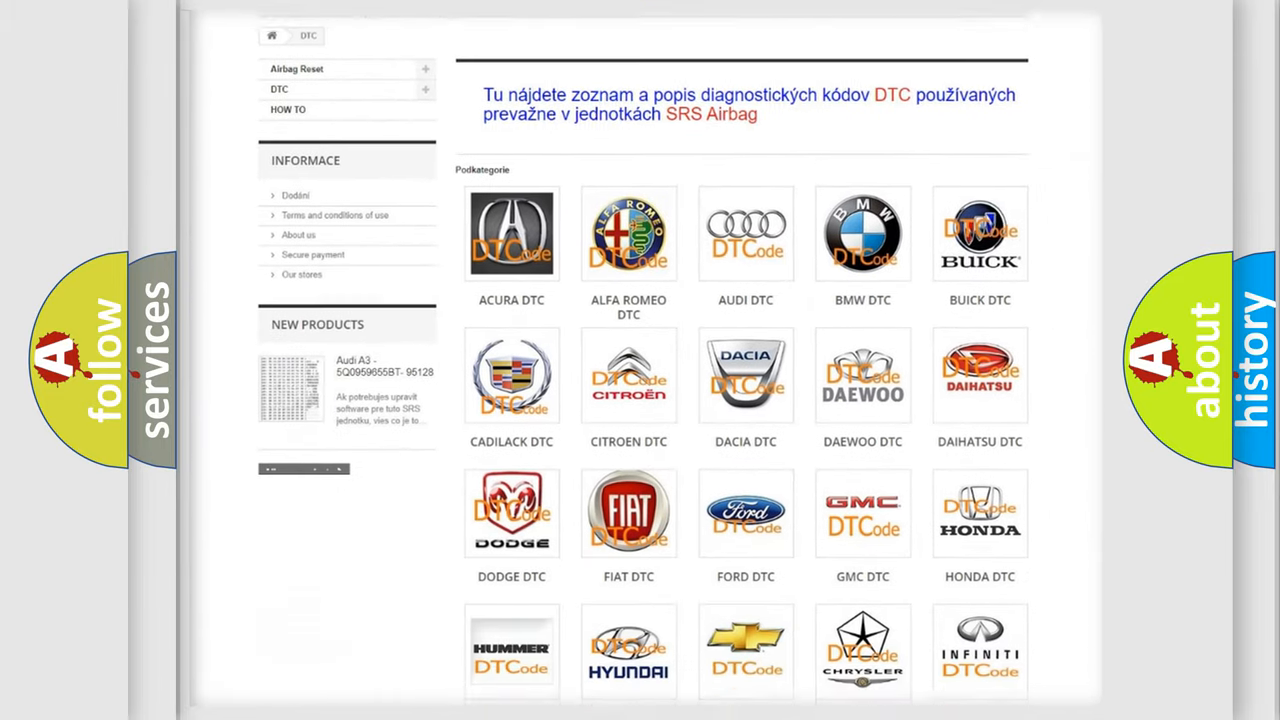
scroll(down, 3)
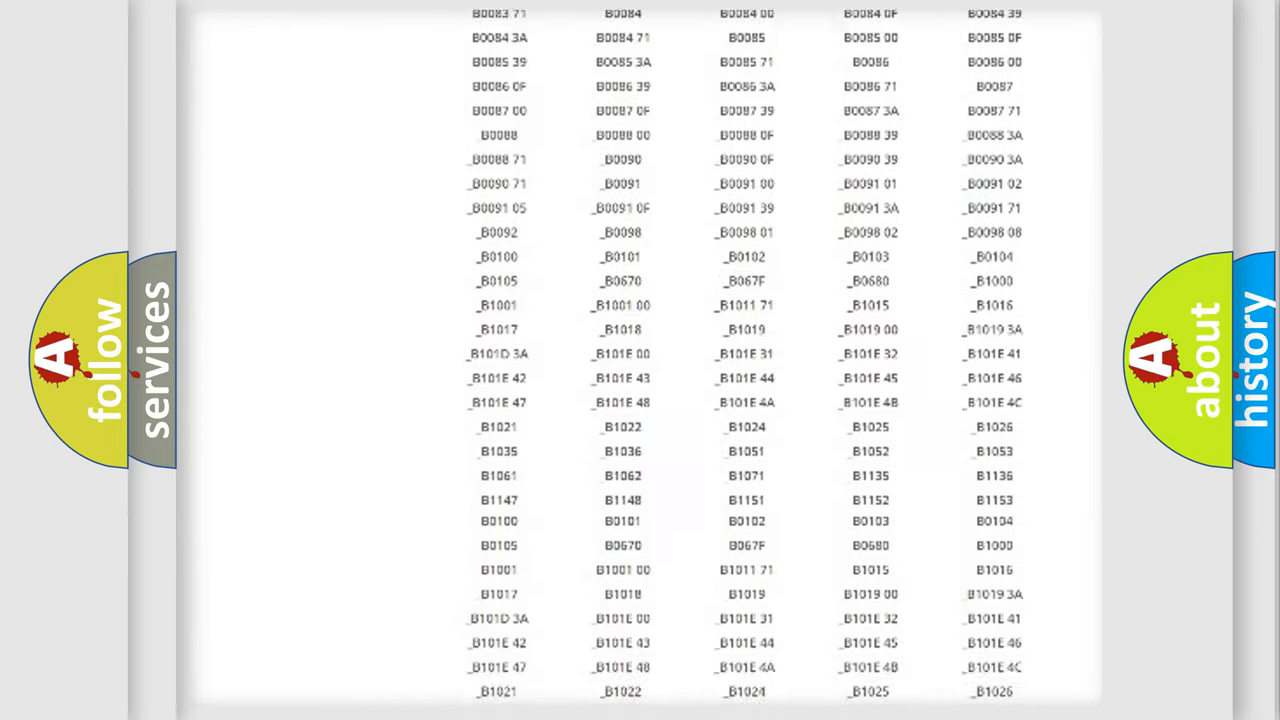
scroll(down, 3)
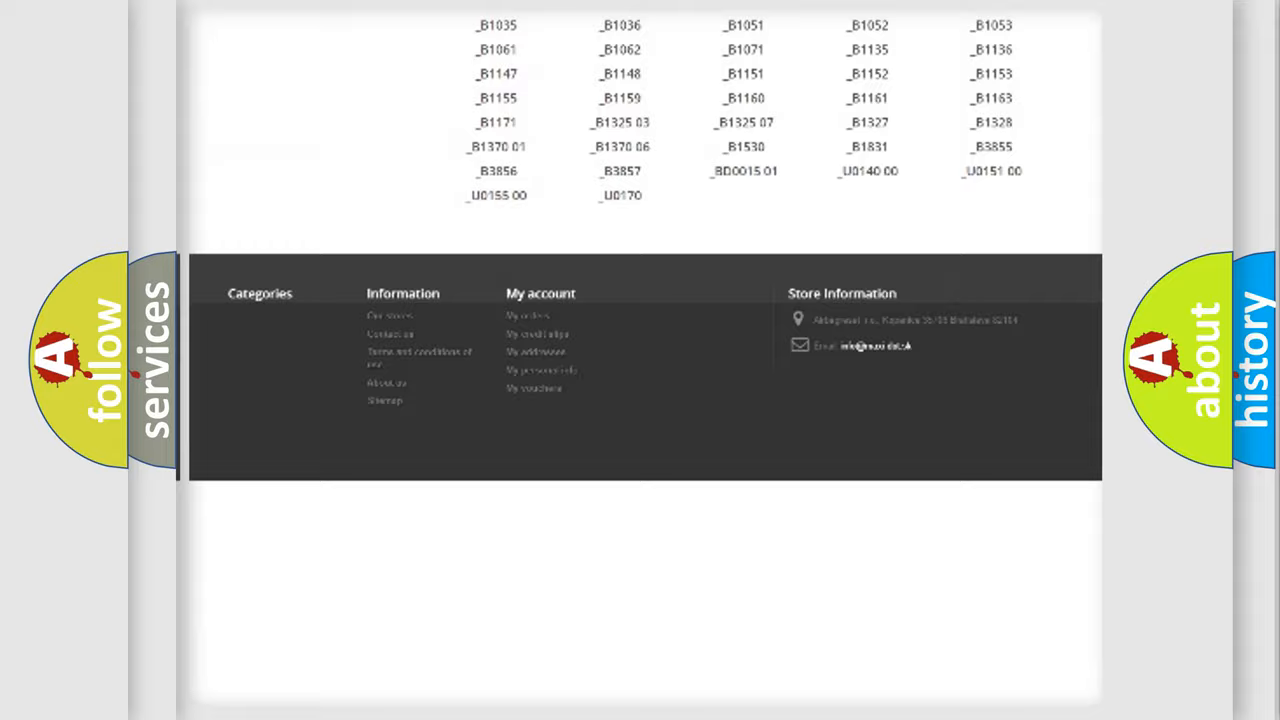
scroll(up, 3)
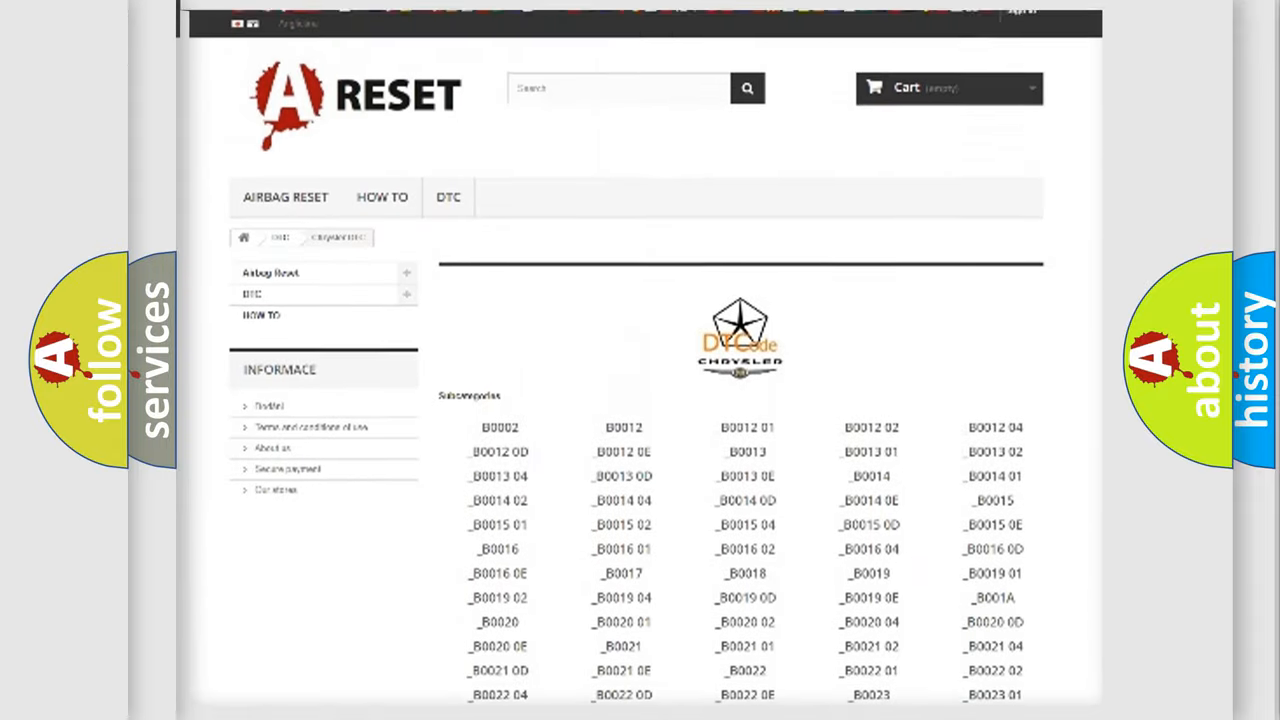